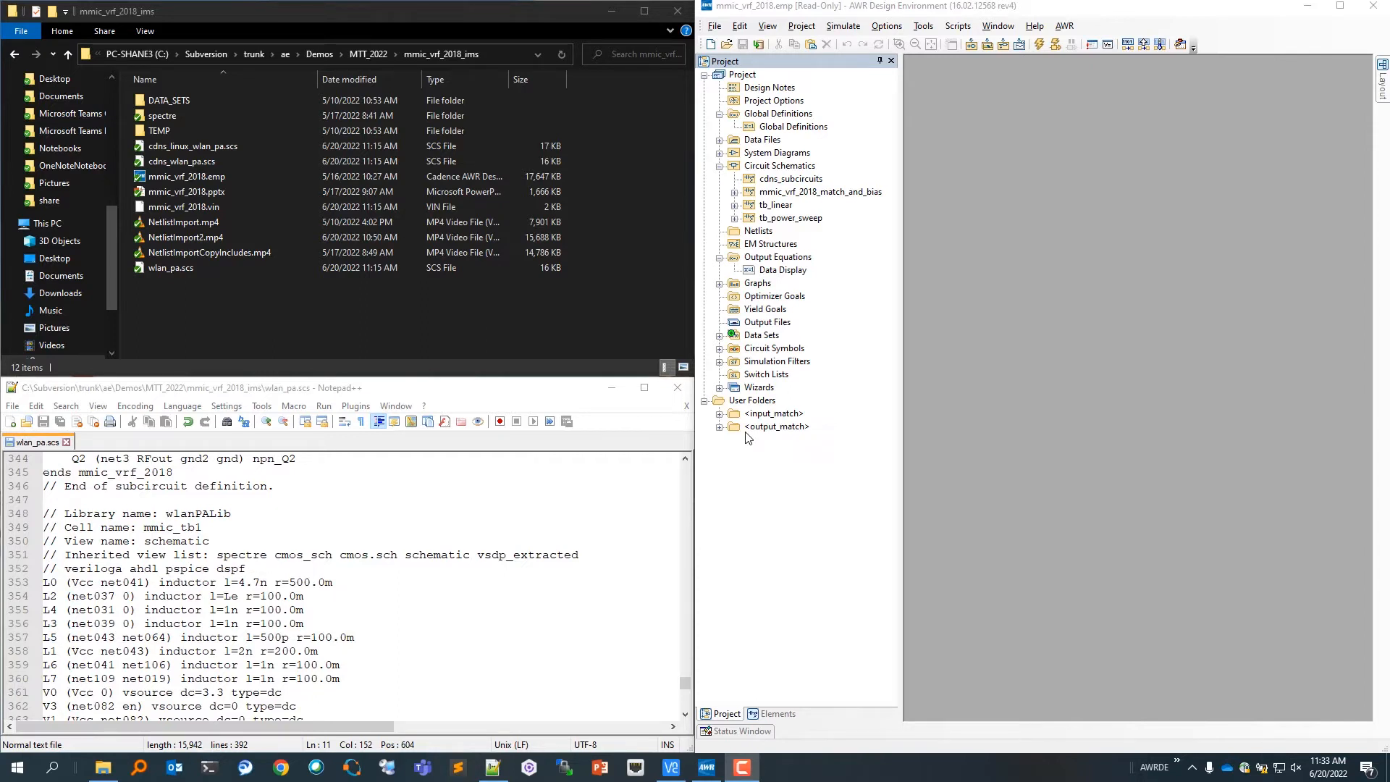
mouse_move(480, 347)
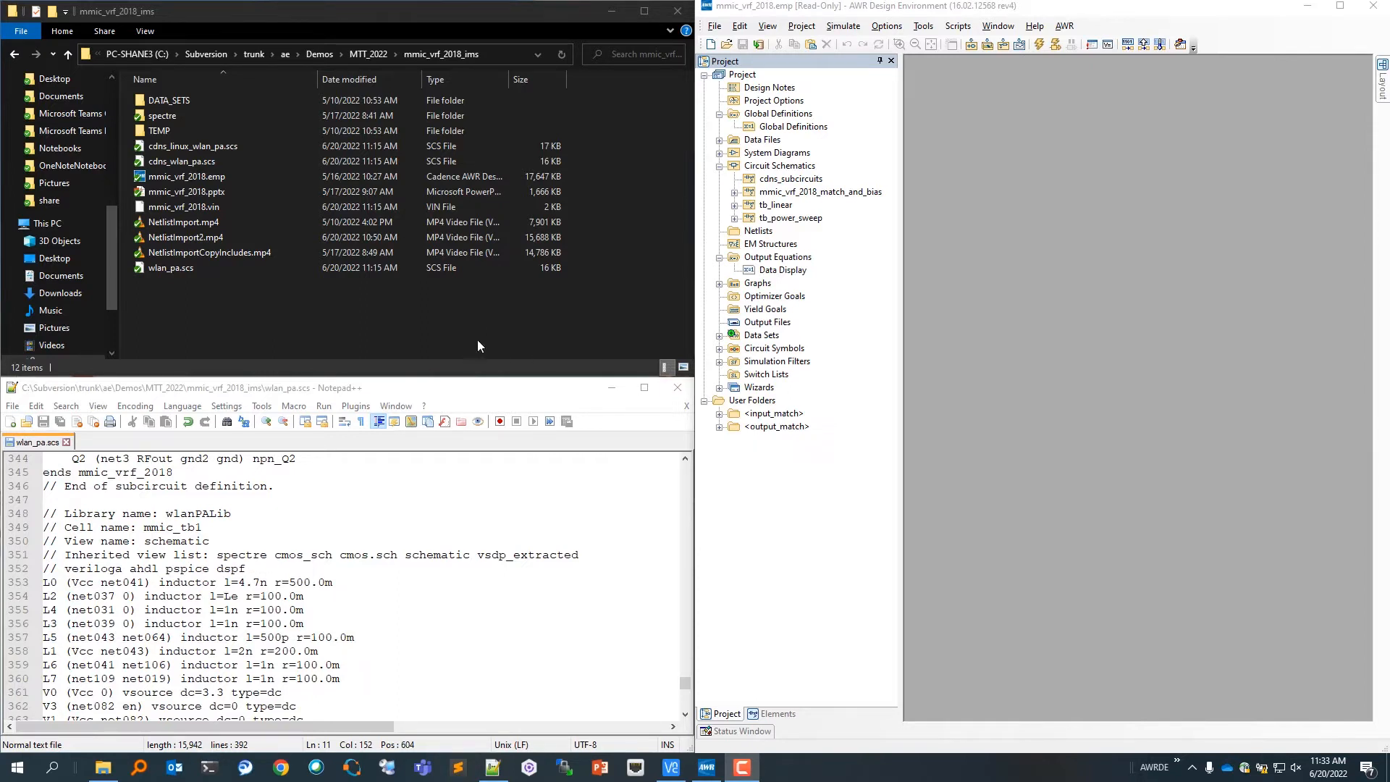
- Return the wlan_pa.scs netlist view to its header with the PDK and model include lines
left_click(210, 252)
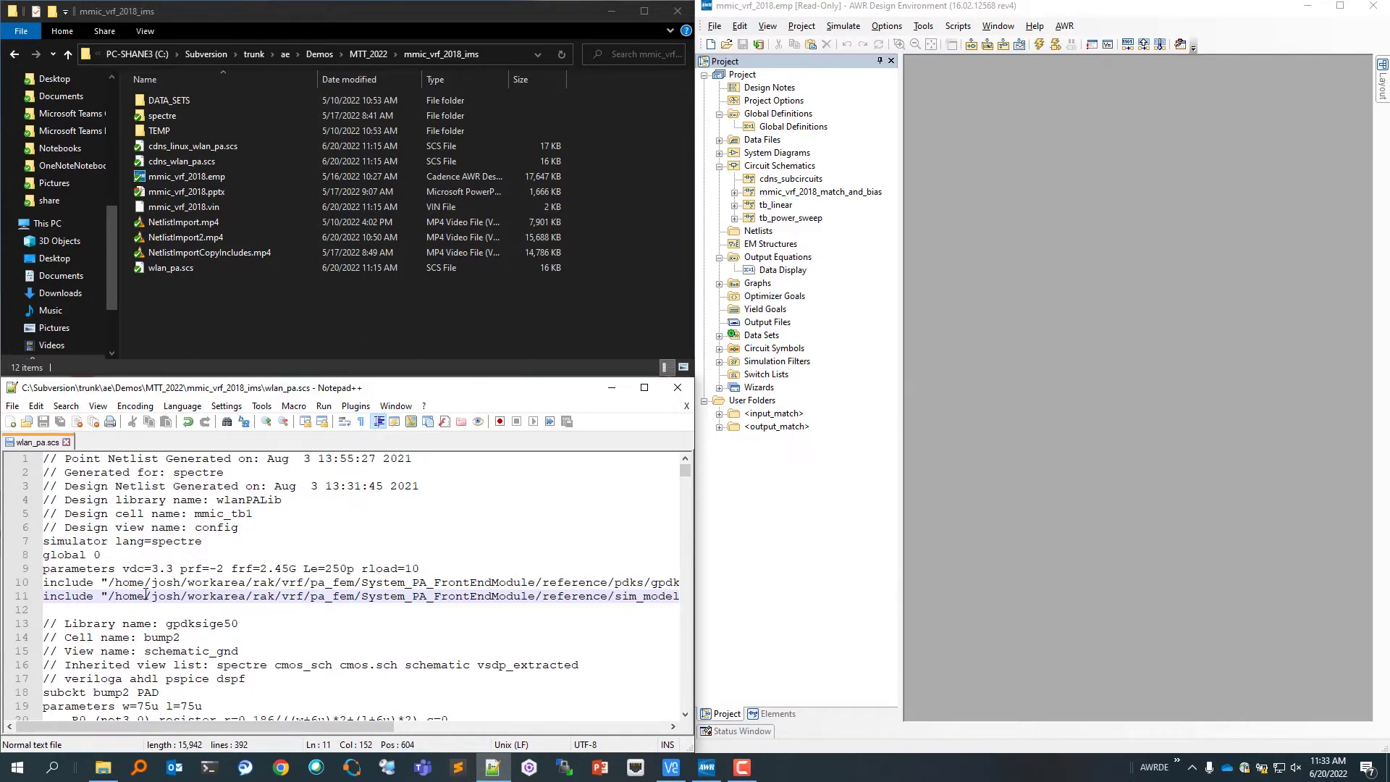
left_click(163, 115)
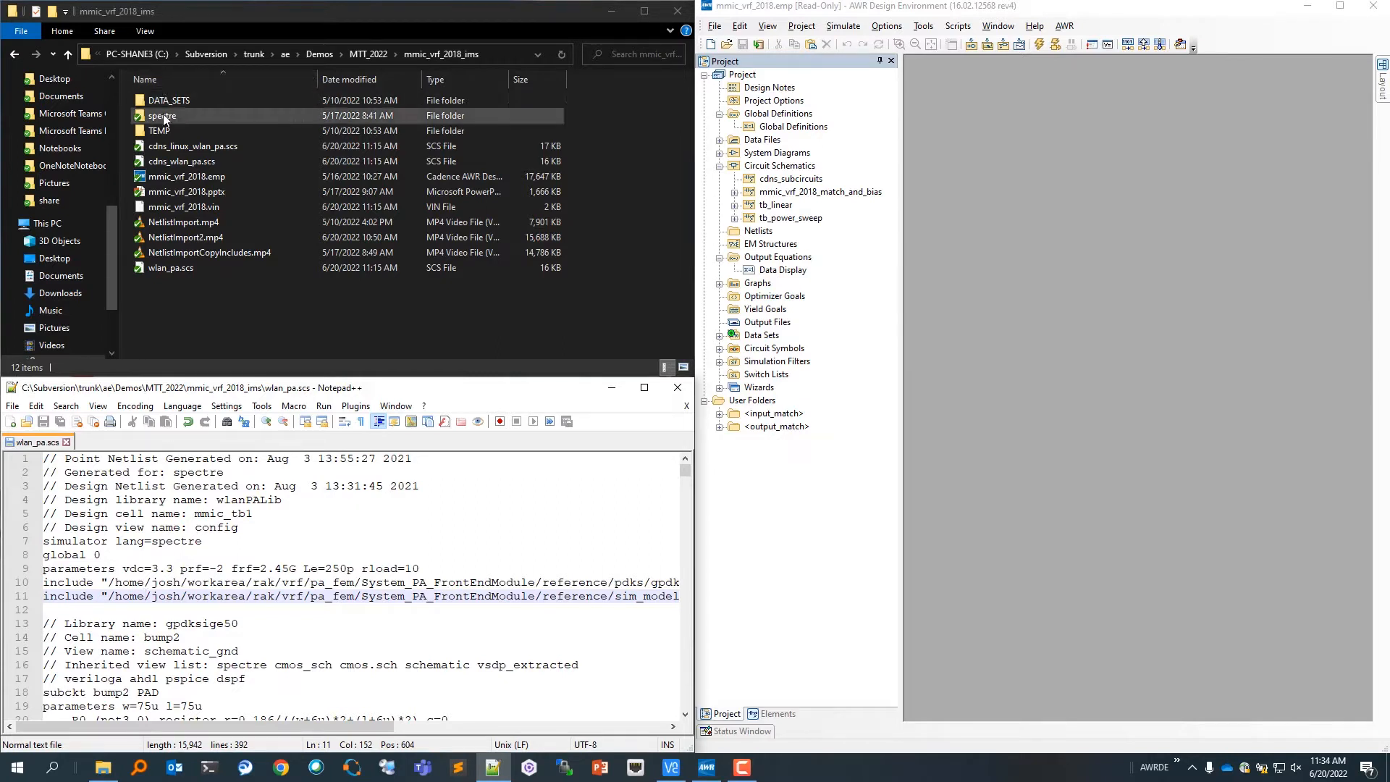
double_click(157, 116)
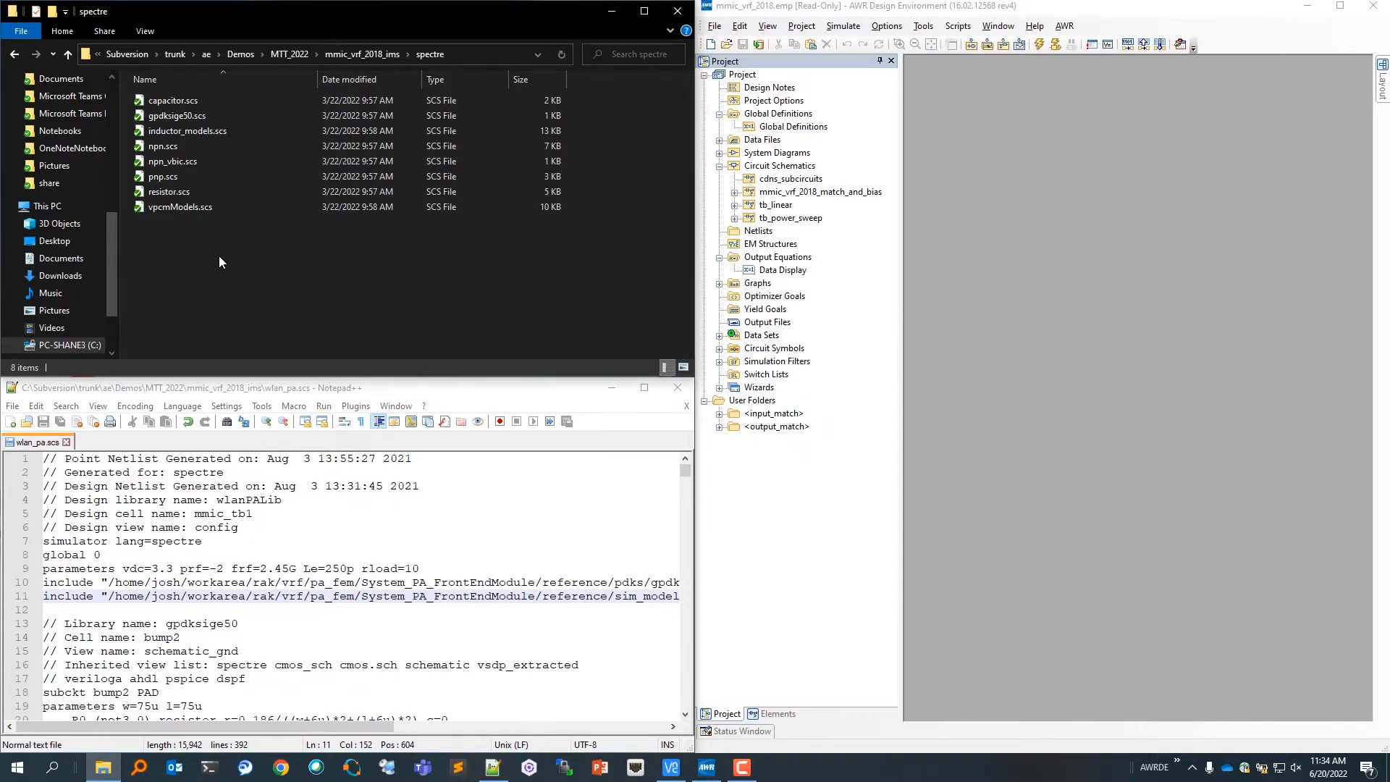
mouse_move(235, 261)
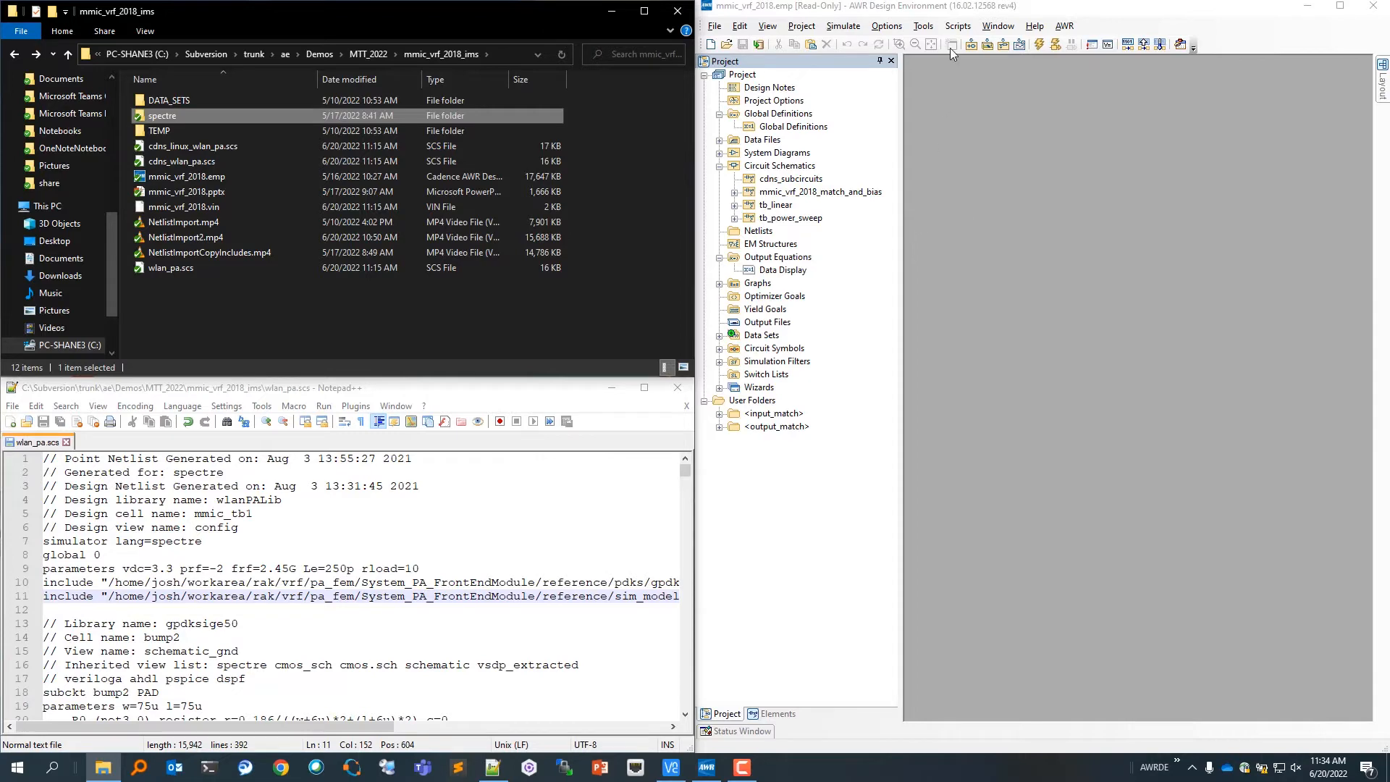
- Run Spectre 'Import Models From Spectre Netlist' script and acknowledge the Import complete message
left_click(958, 26)
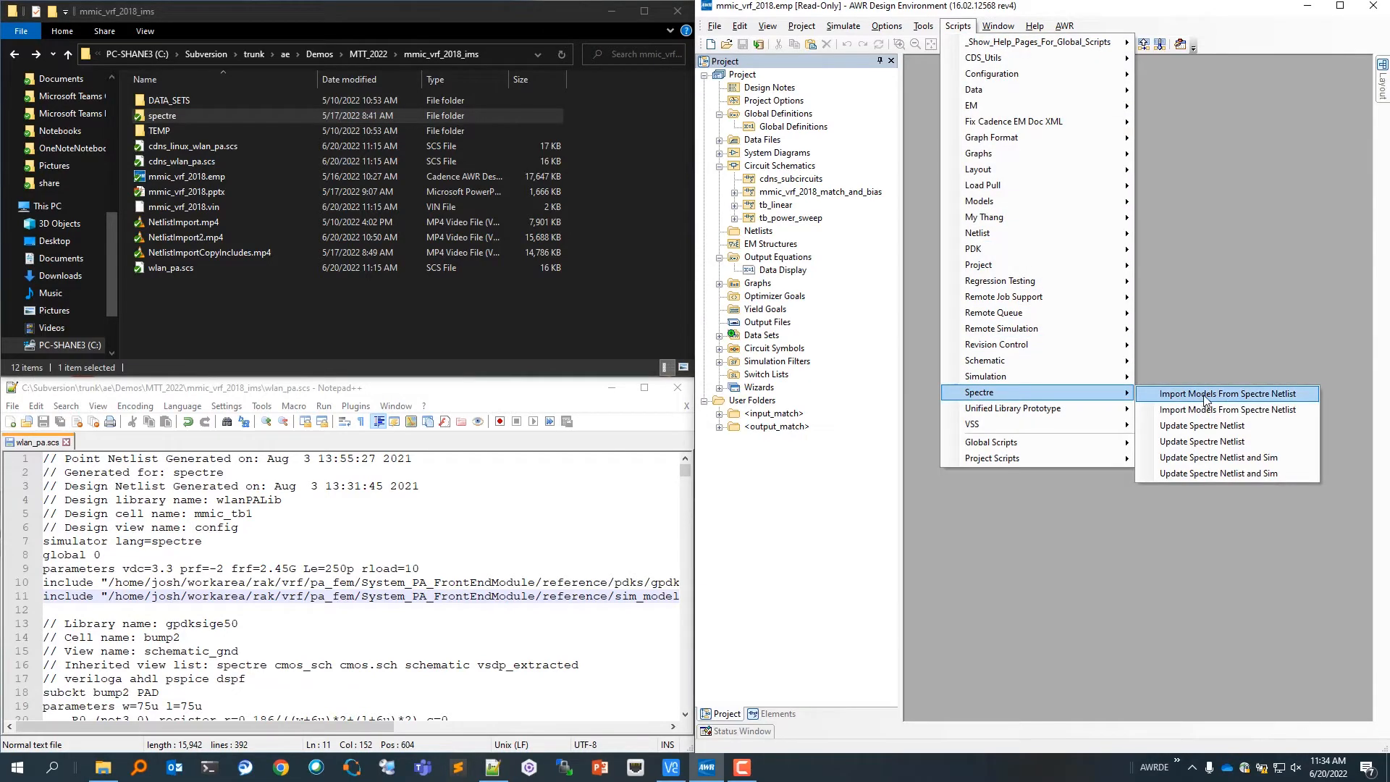
left_click(1227, 394)
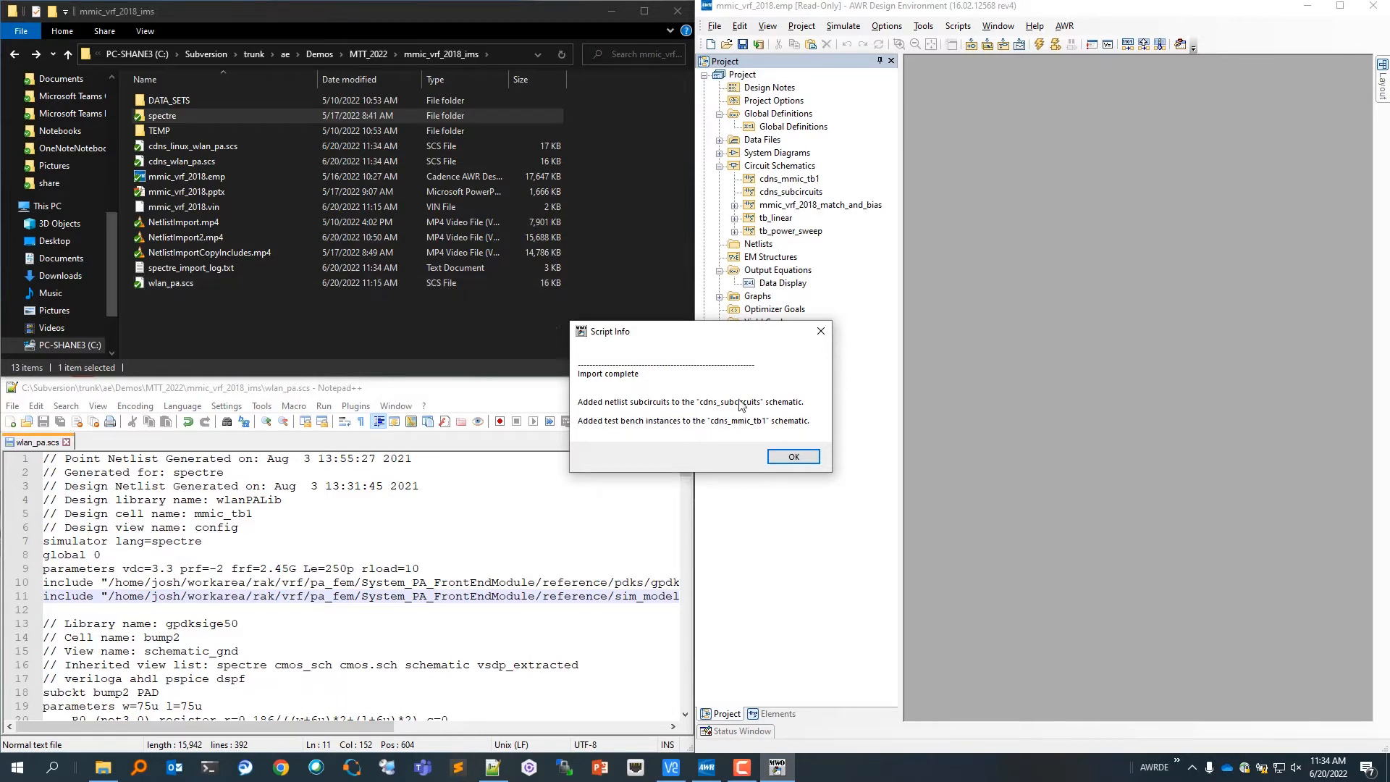
mouse_move(757, 397)
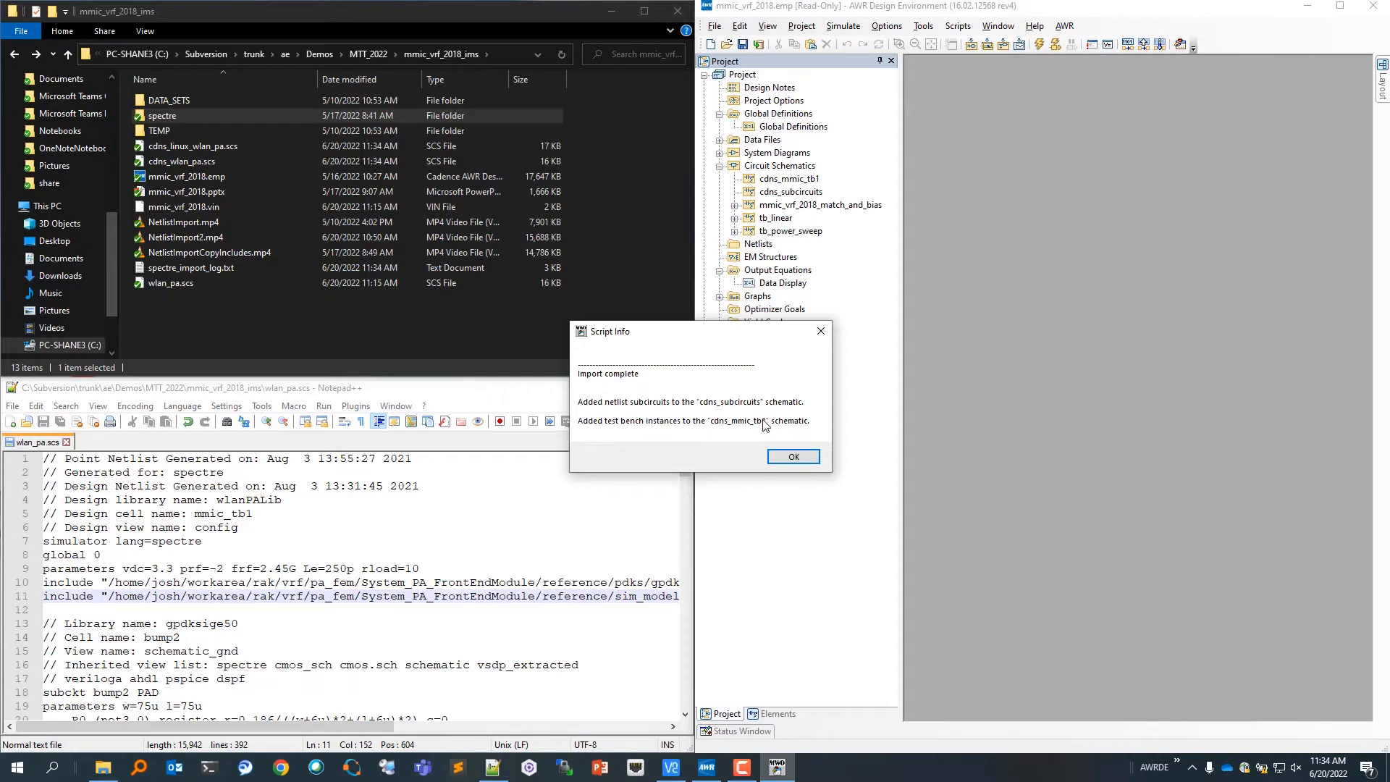
left_click(793, 456)
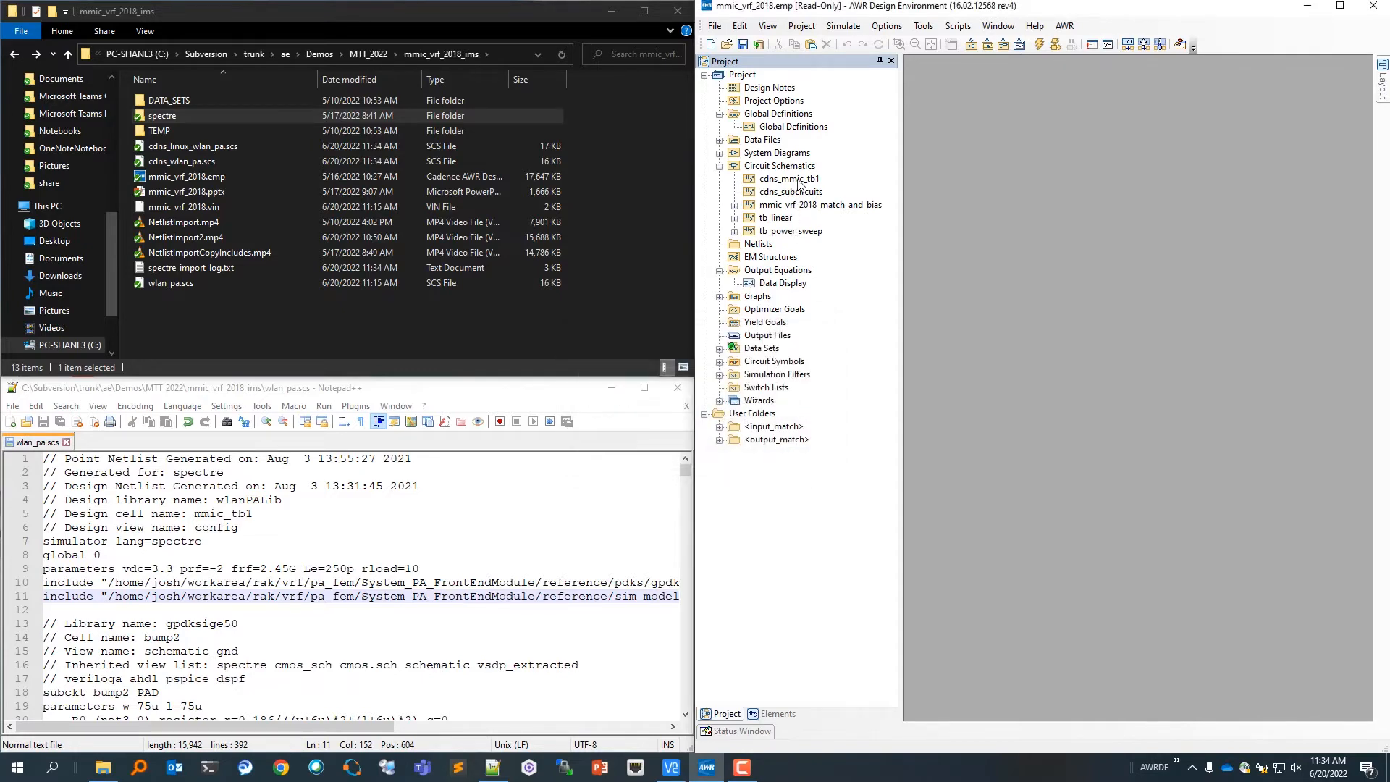
- Open the cdns_subcircuits schematic, then view the cdns_mmic_tb1 test bench schematic
double_click(789, 178)
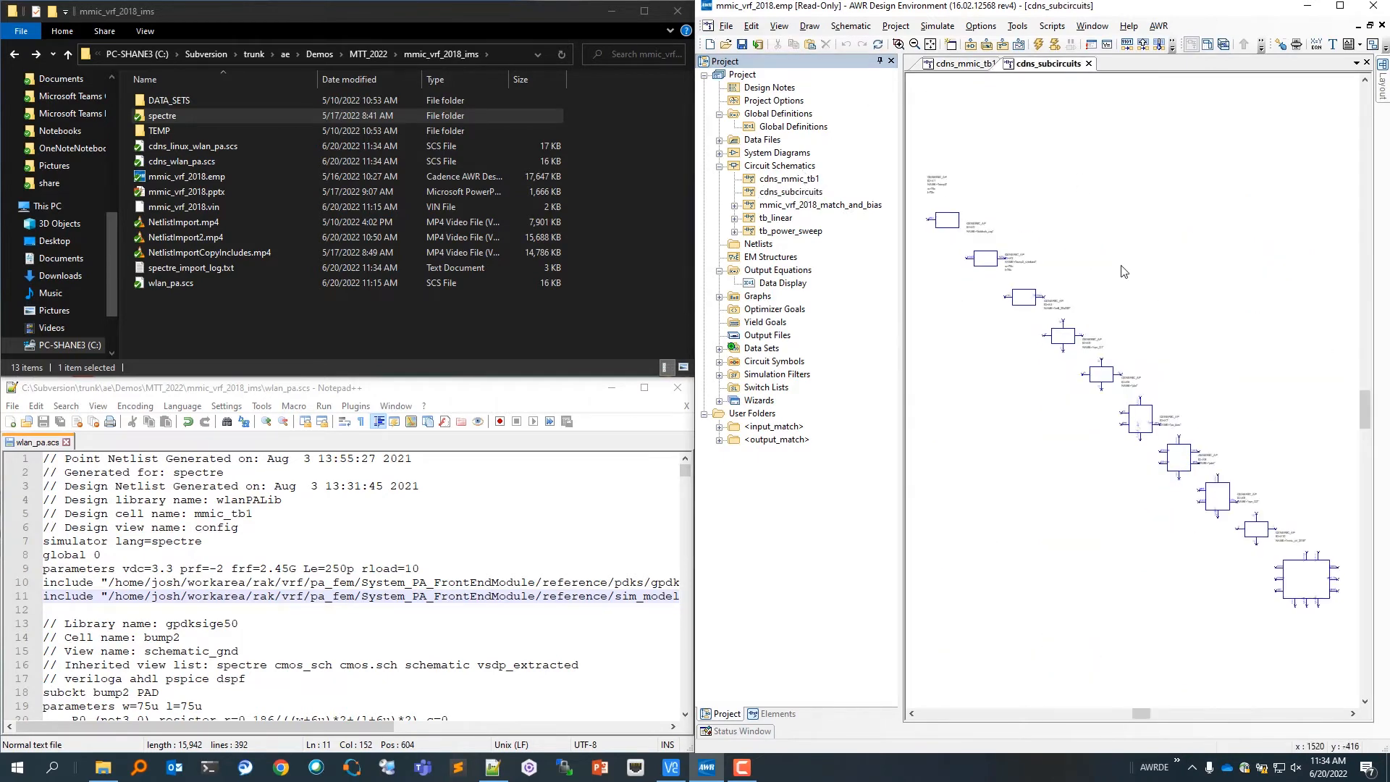
mouse_move(1152, 306)
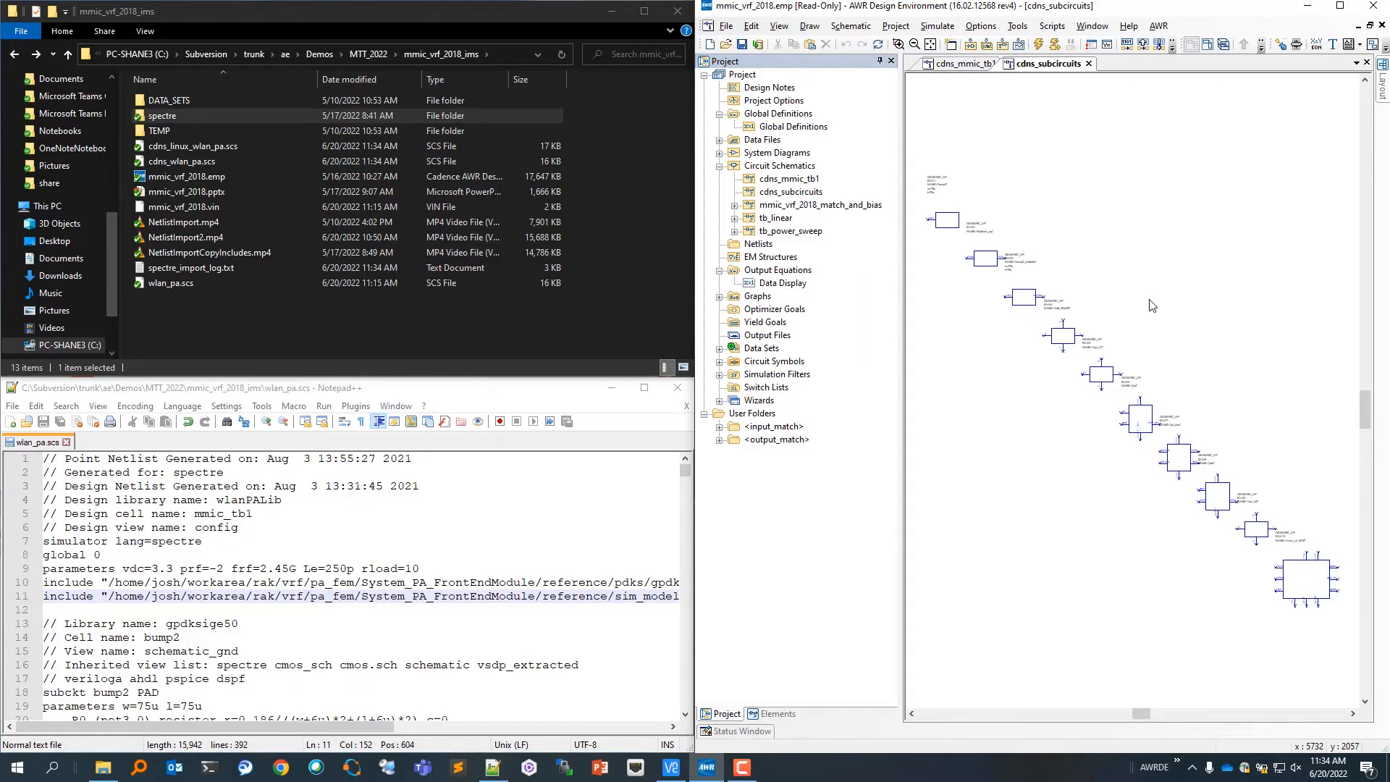
left_click(962, 64)
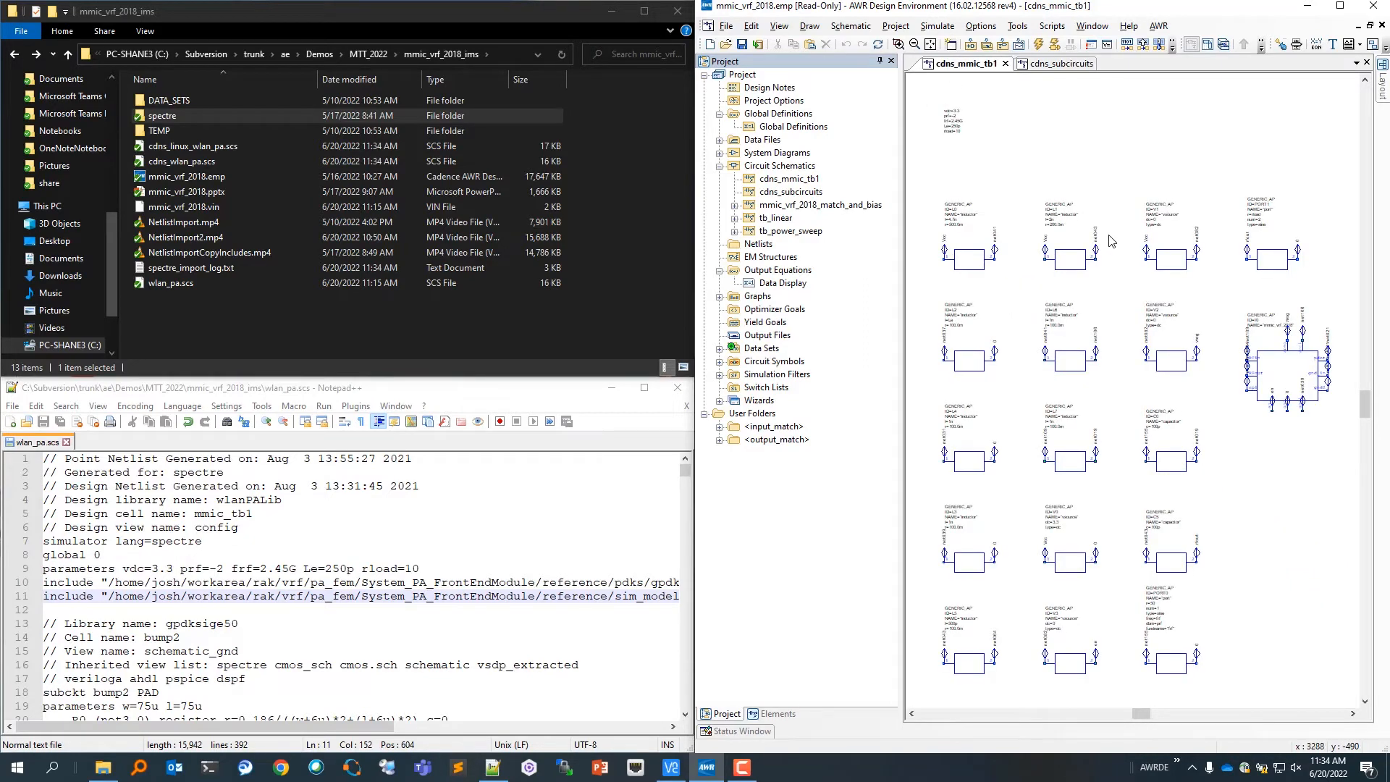
mouse_move(1088, 236)
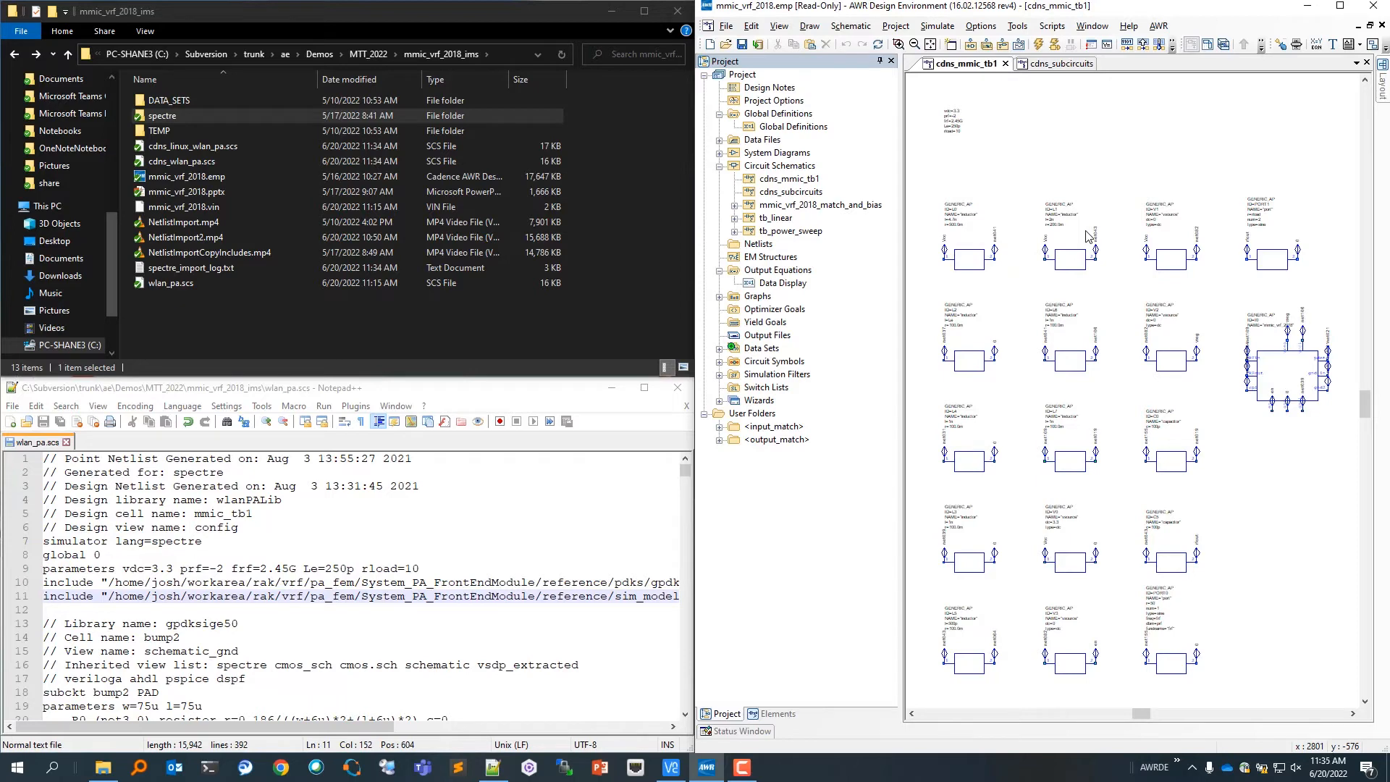
mouse_move(868, 254)
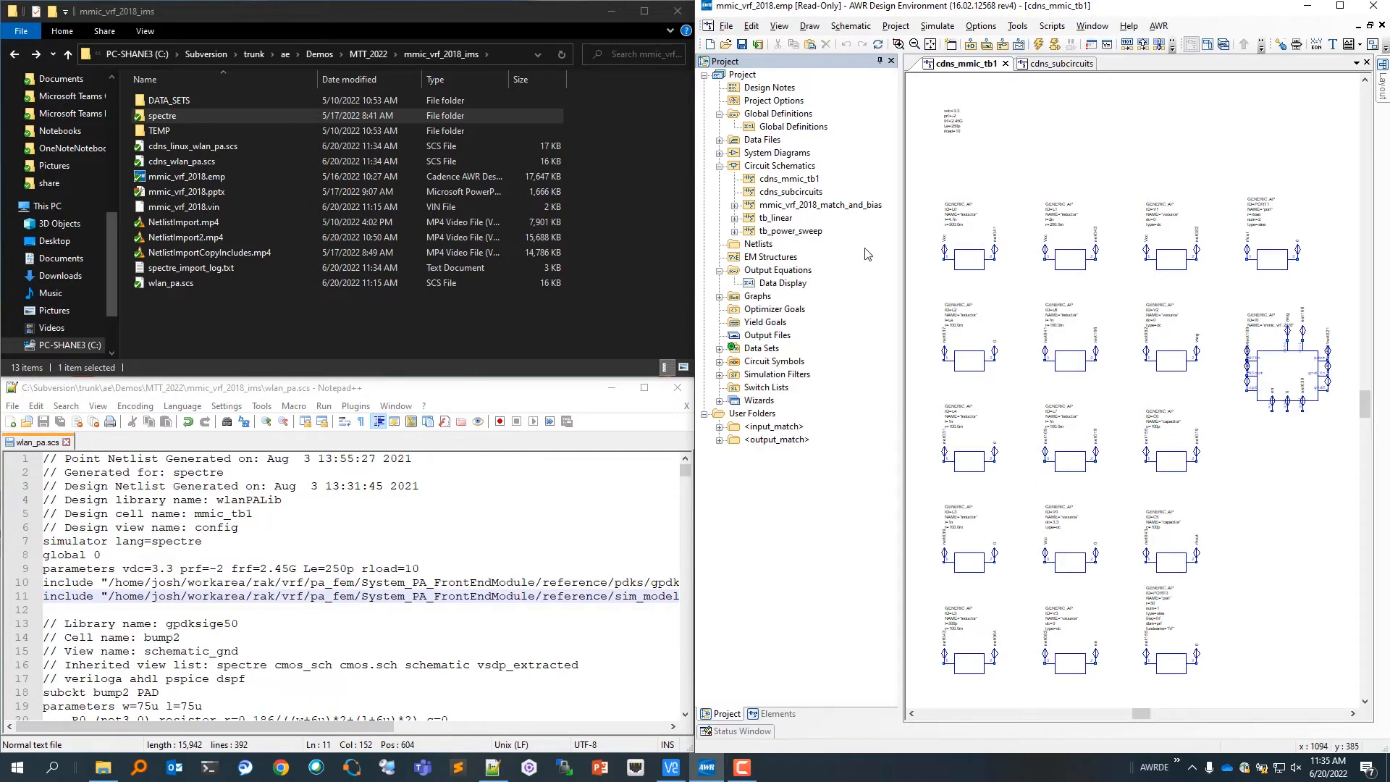
mouse_move(740, 216)
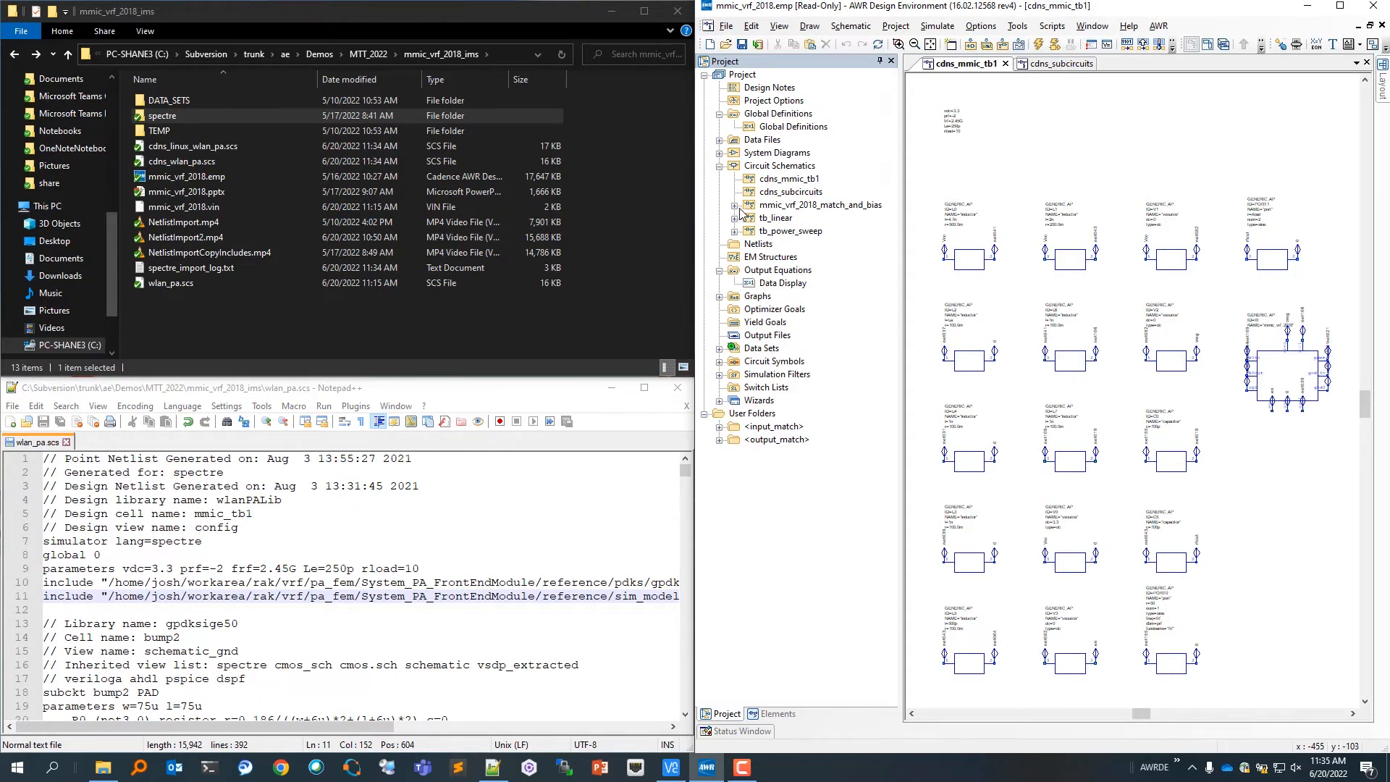
mouse_move(782, 289)
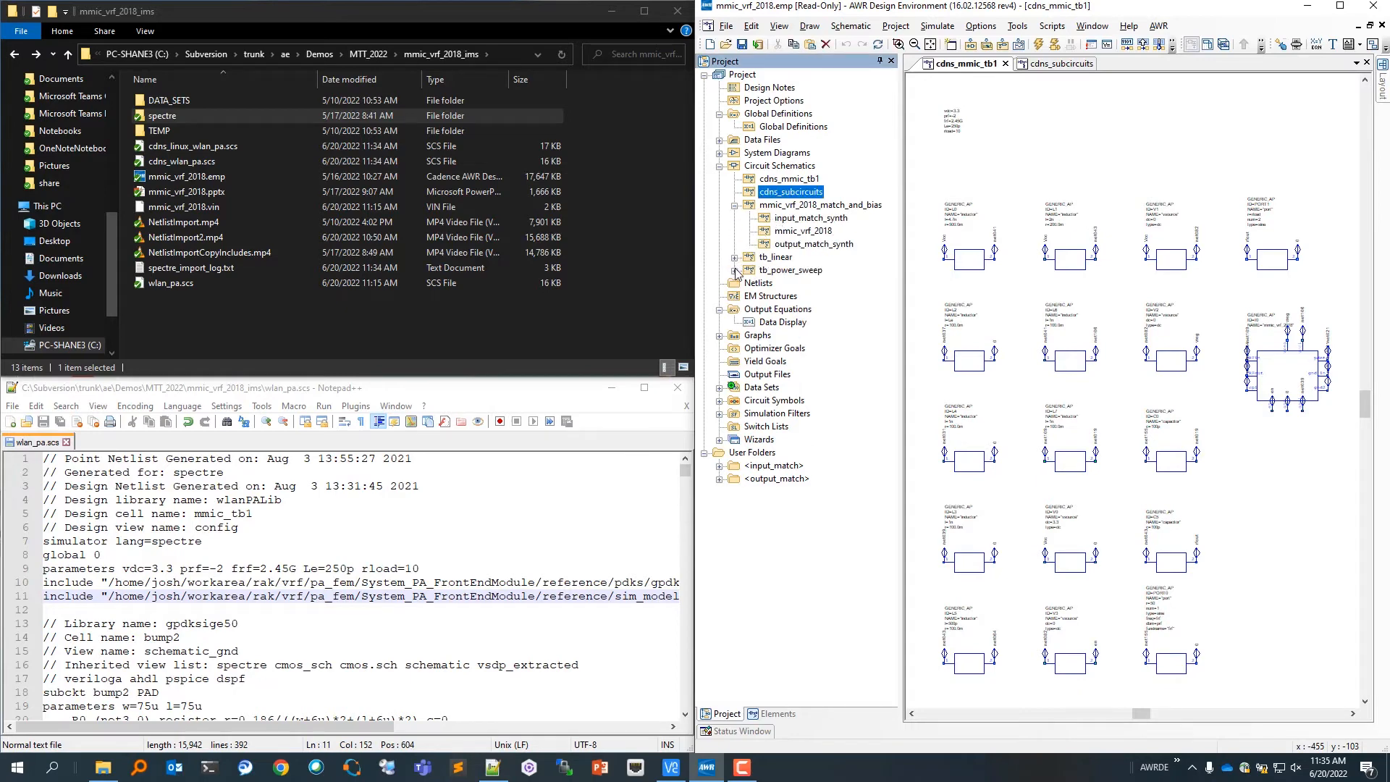
- Expand tb_power_sweep in the Project tree to reveal mmic_vrf_2018_tb
left_click(734, 270)
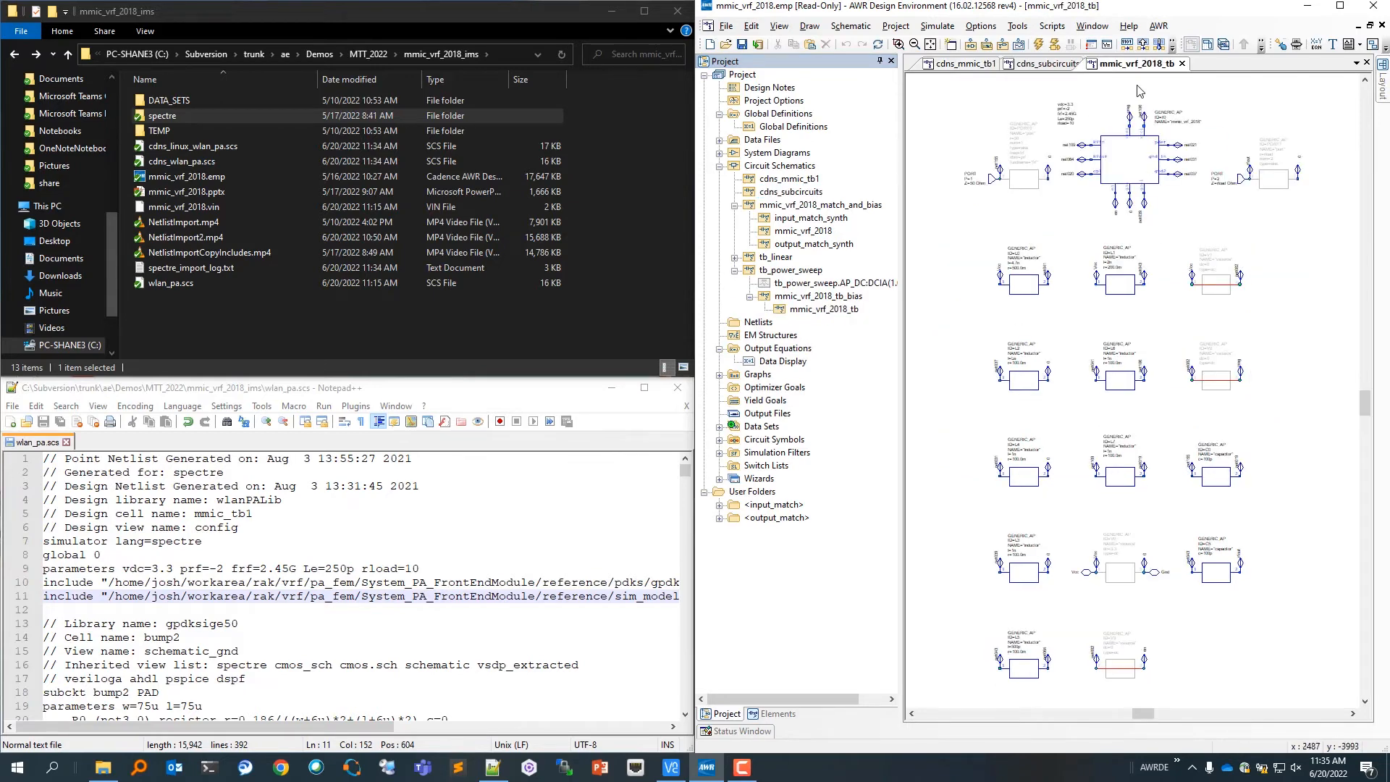
mouse_move(1182, 63)
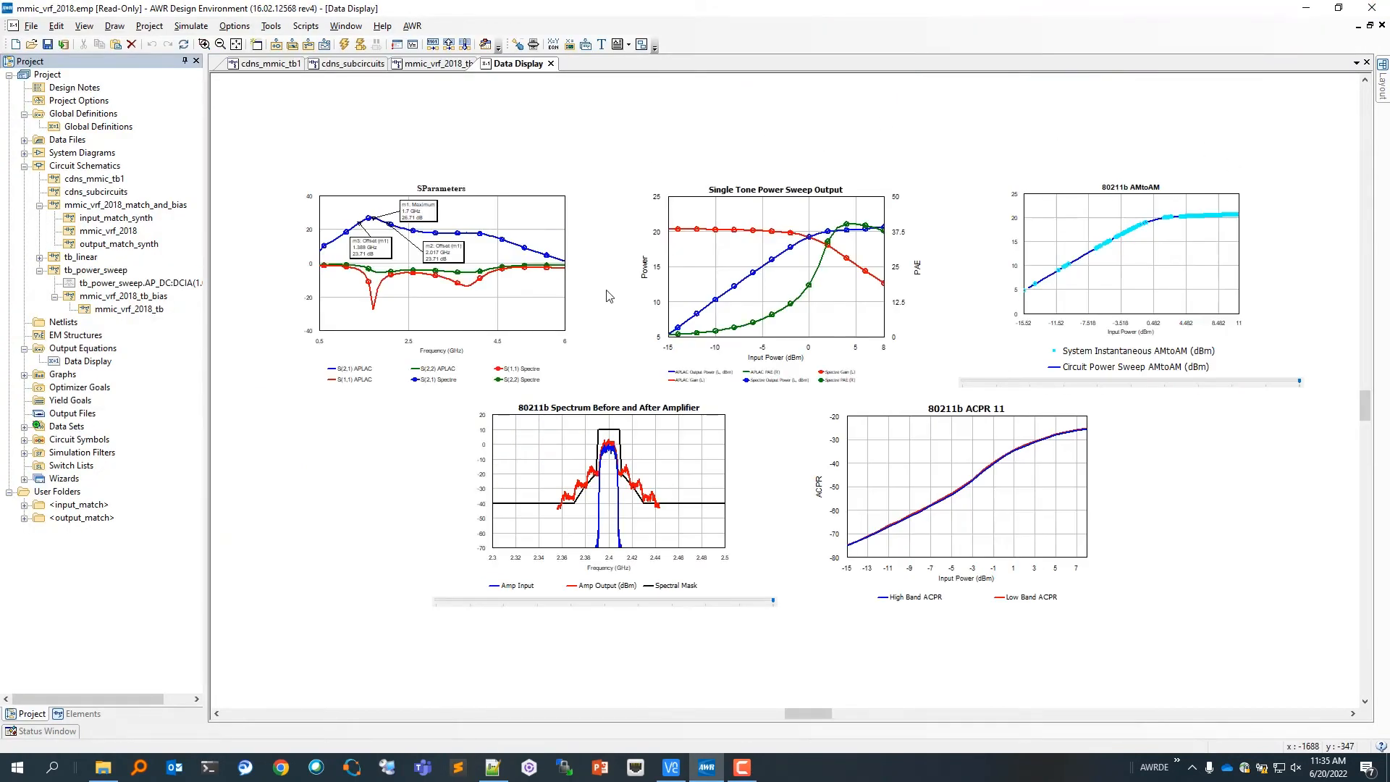
mouse_move(381, 472)
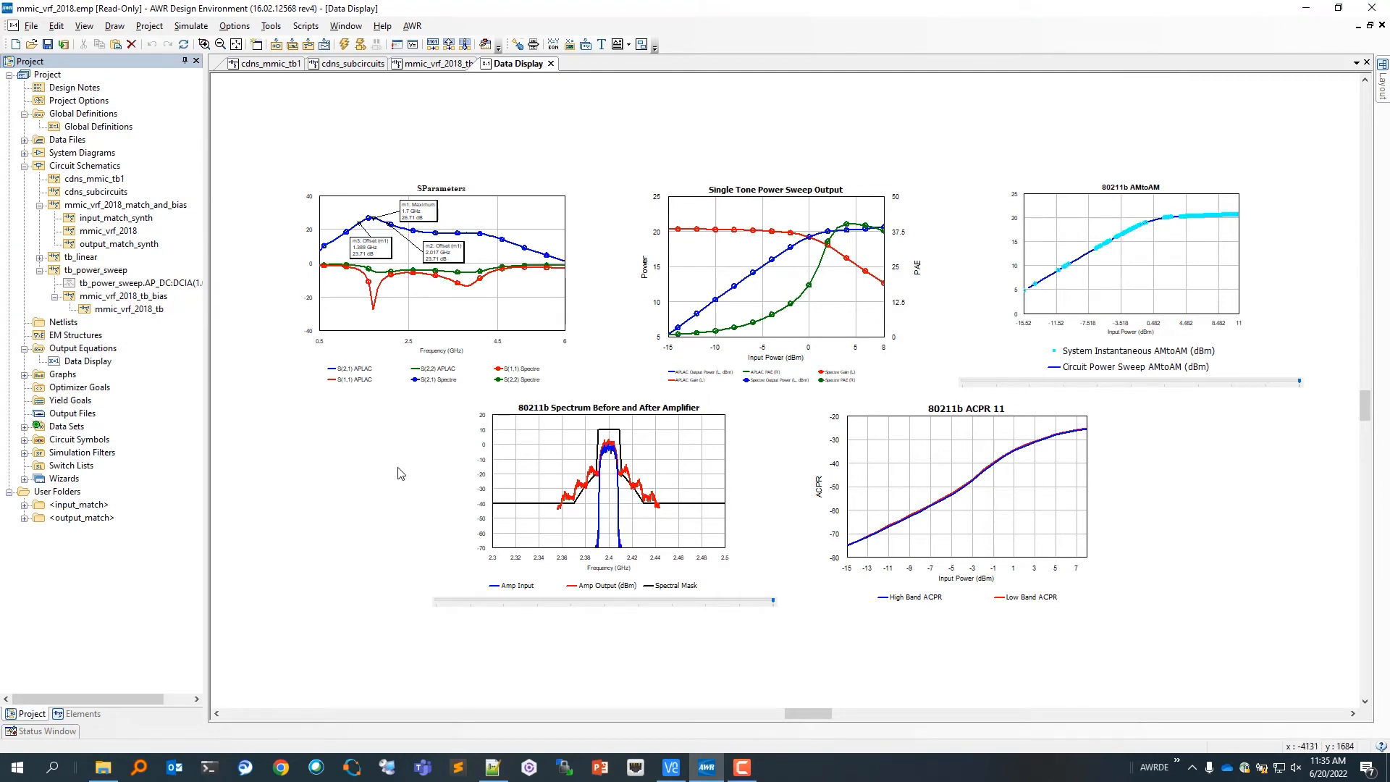
mouse_move(473, 322)
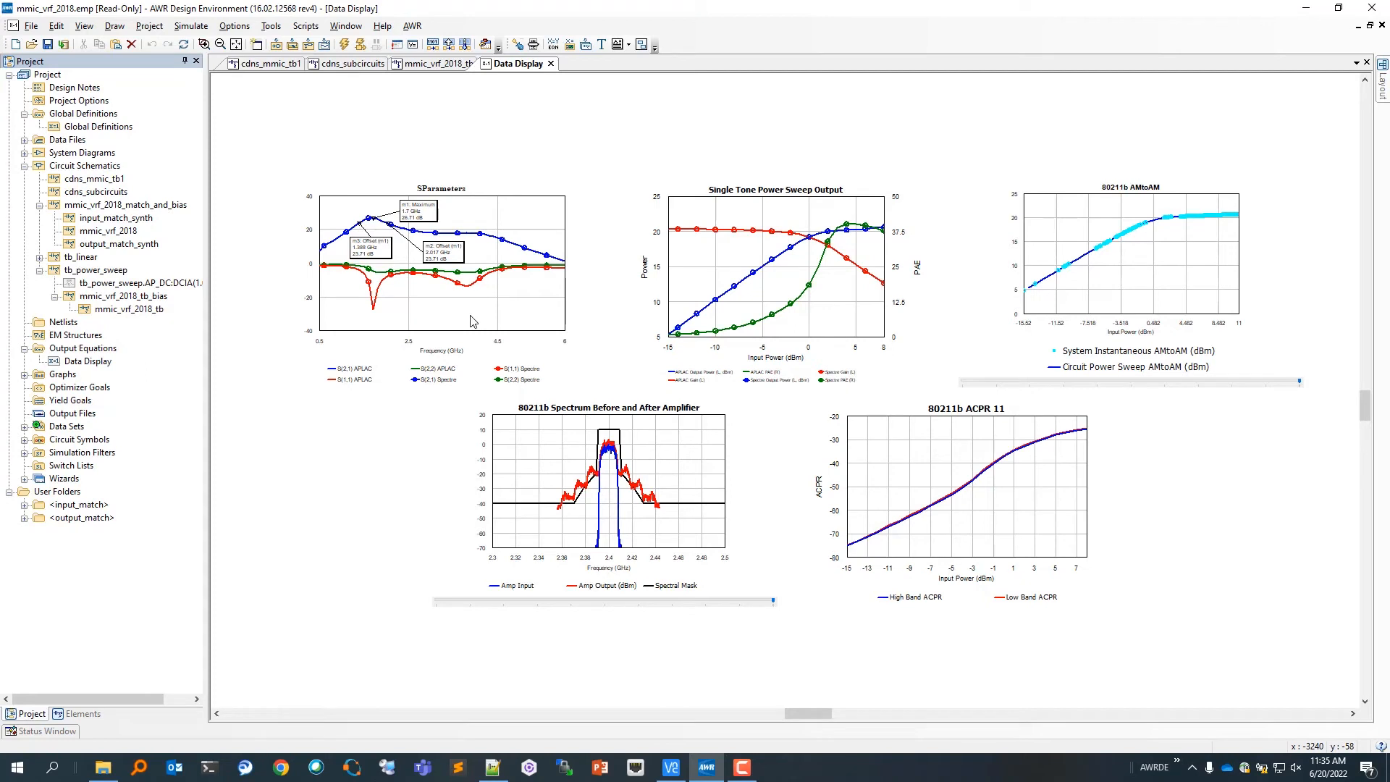
mouse_move(724, 287)
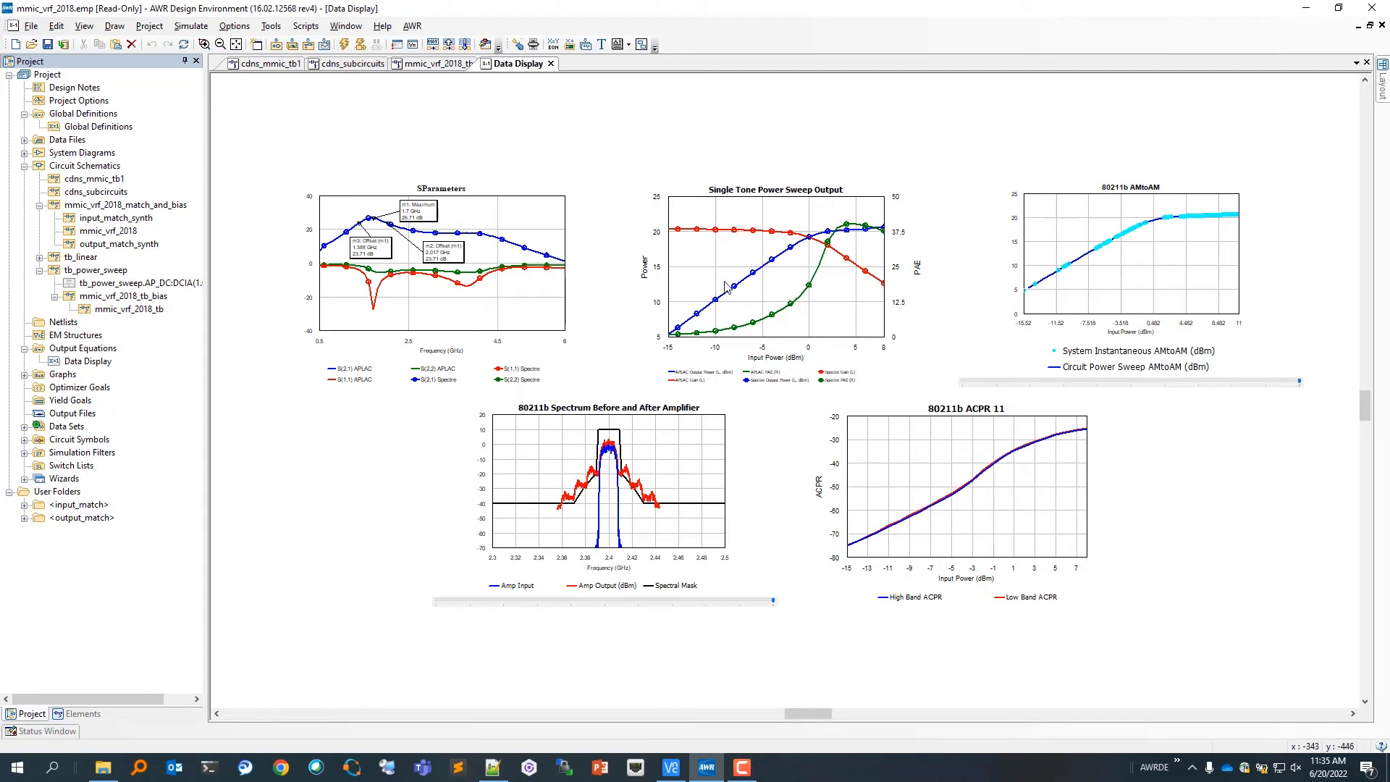
mouse_move(804, 358)
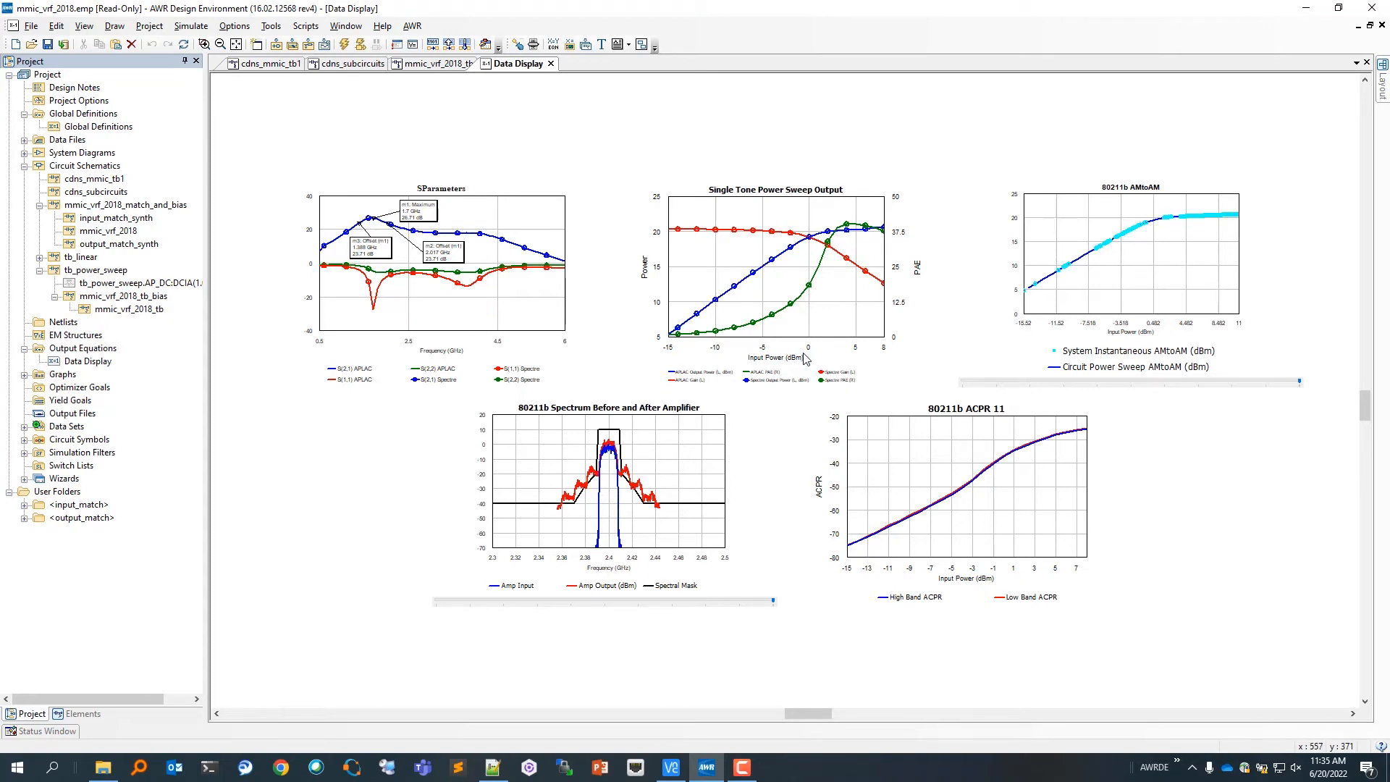
mouse_move(913, 286)
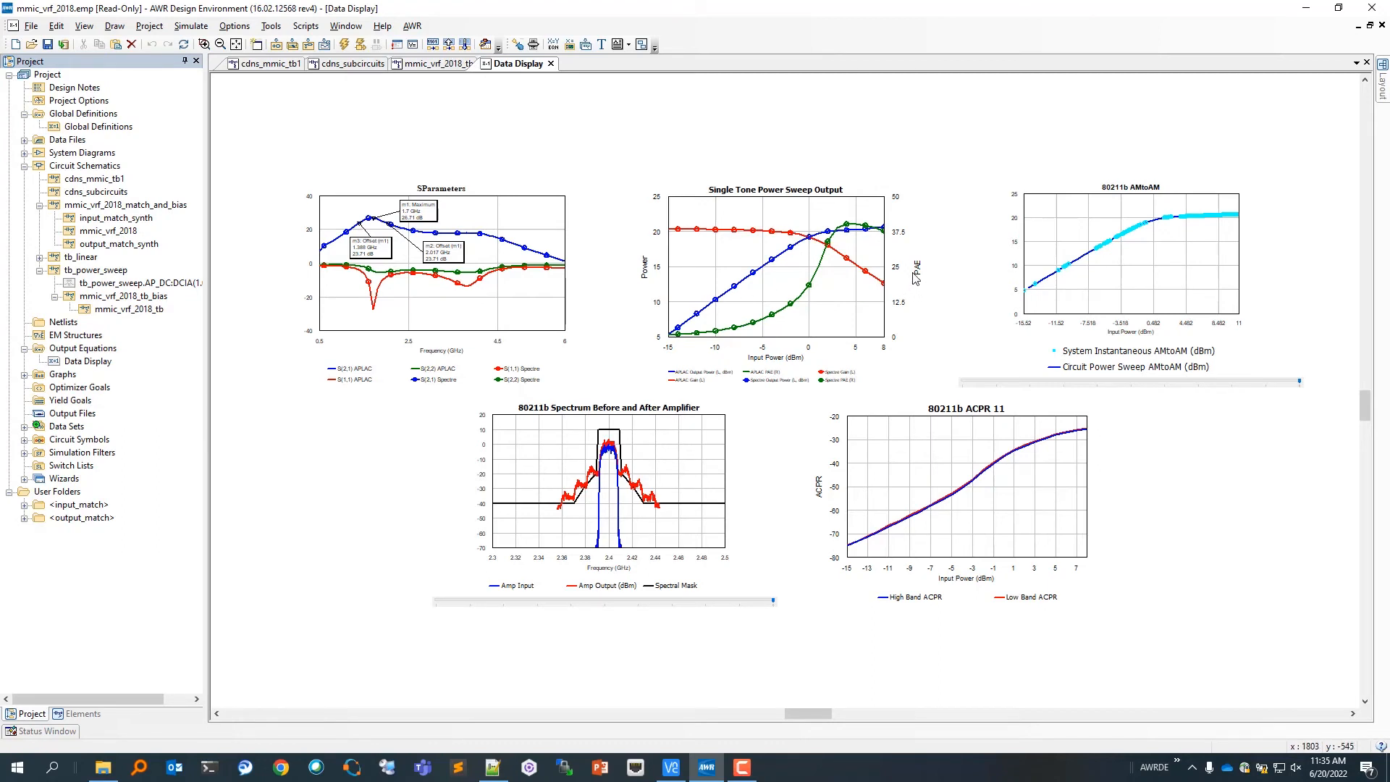
mouse_move(1110, 269)
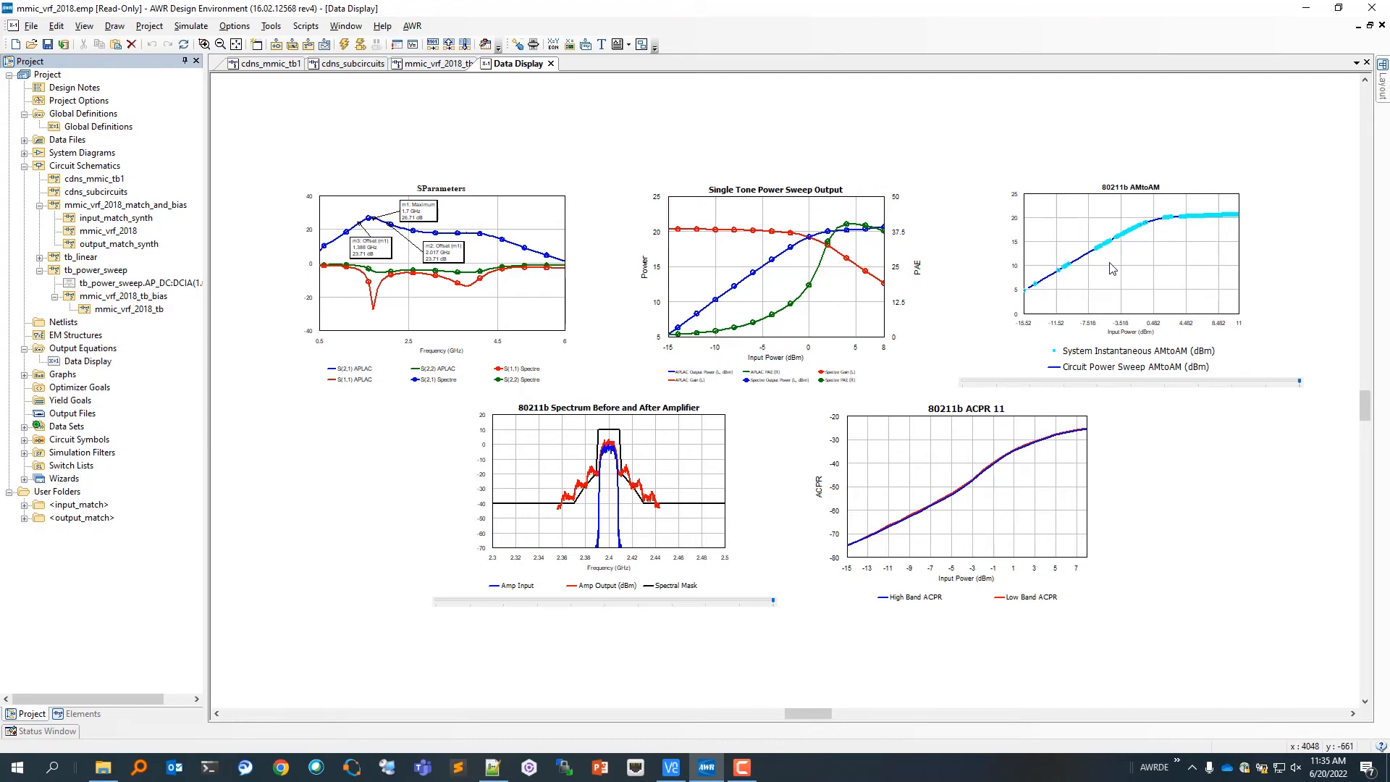
mouse_move(1106, 264)
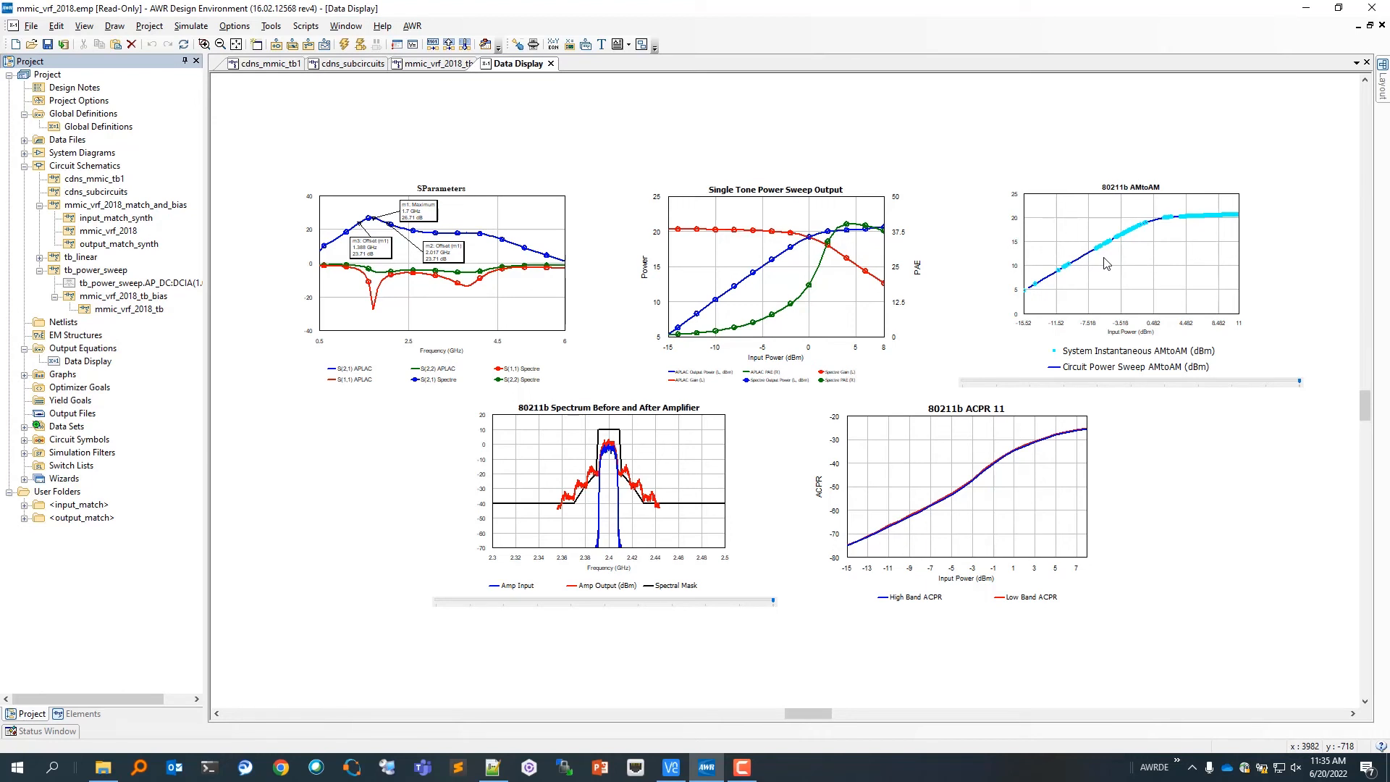
mouse_move(982, 475)
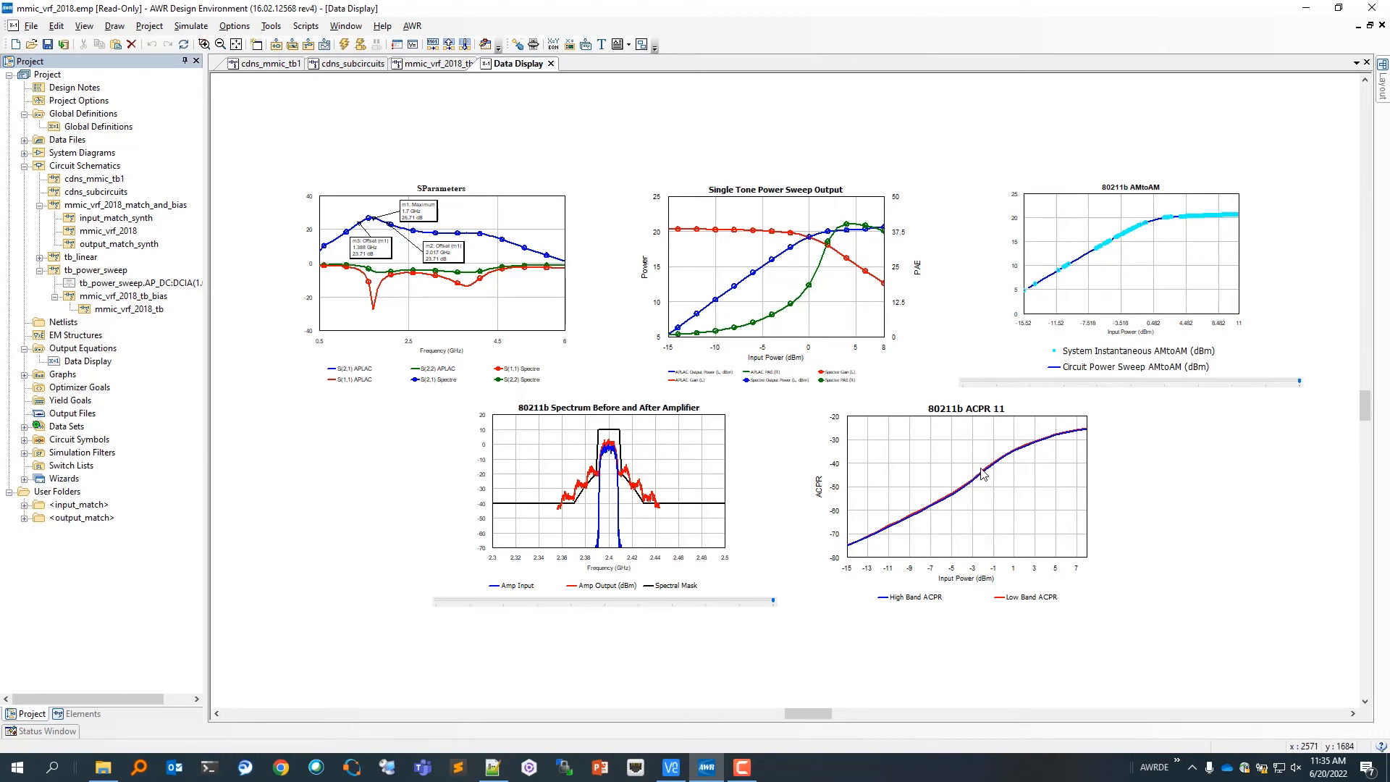
mouse_move(983, 475)
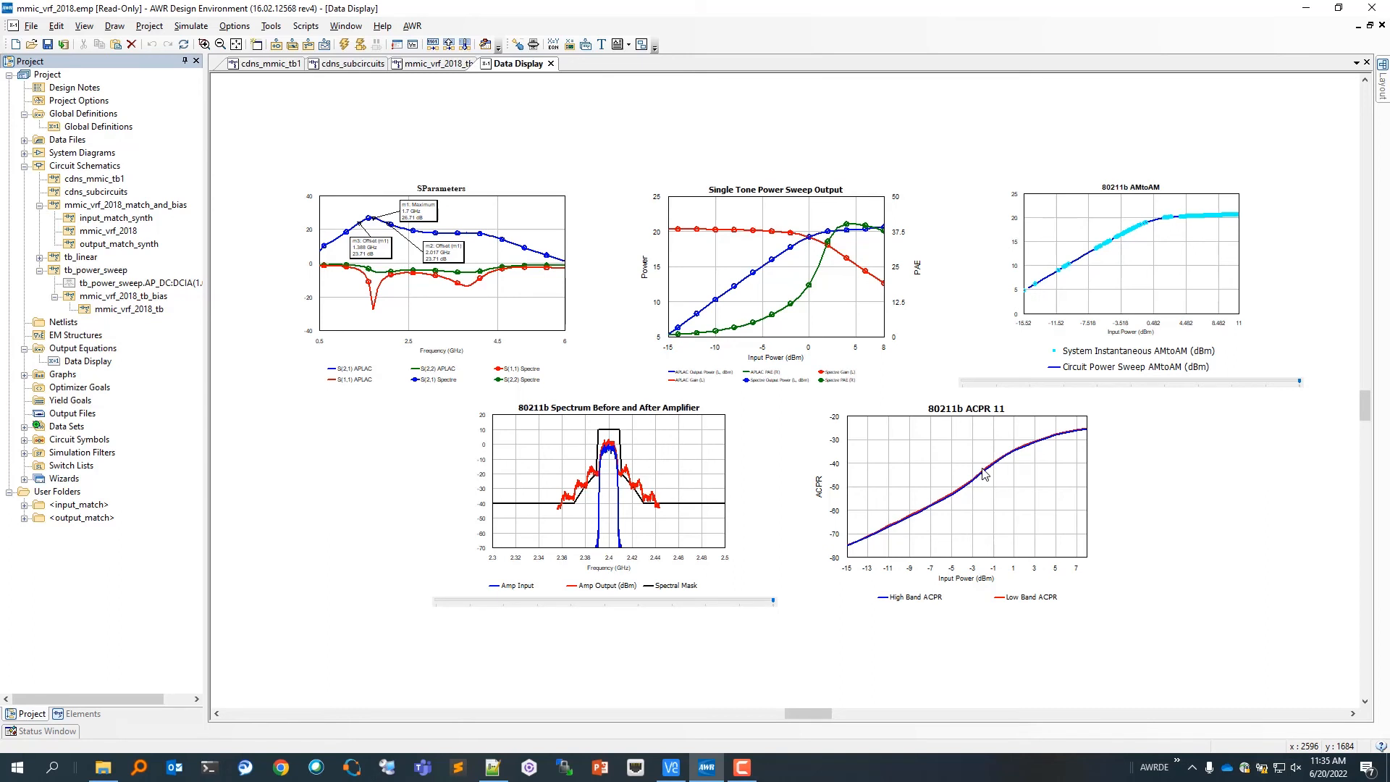
mouse_move(985, 478)
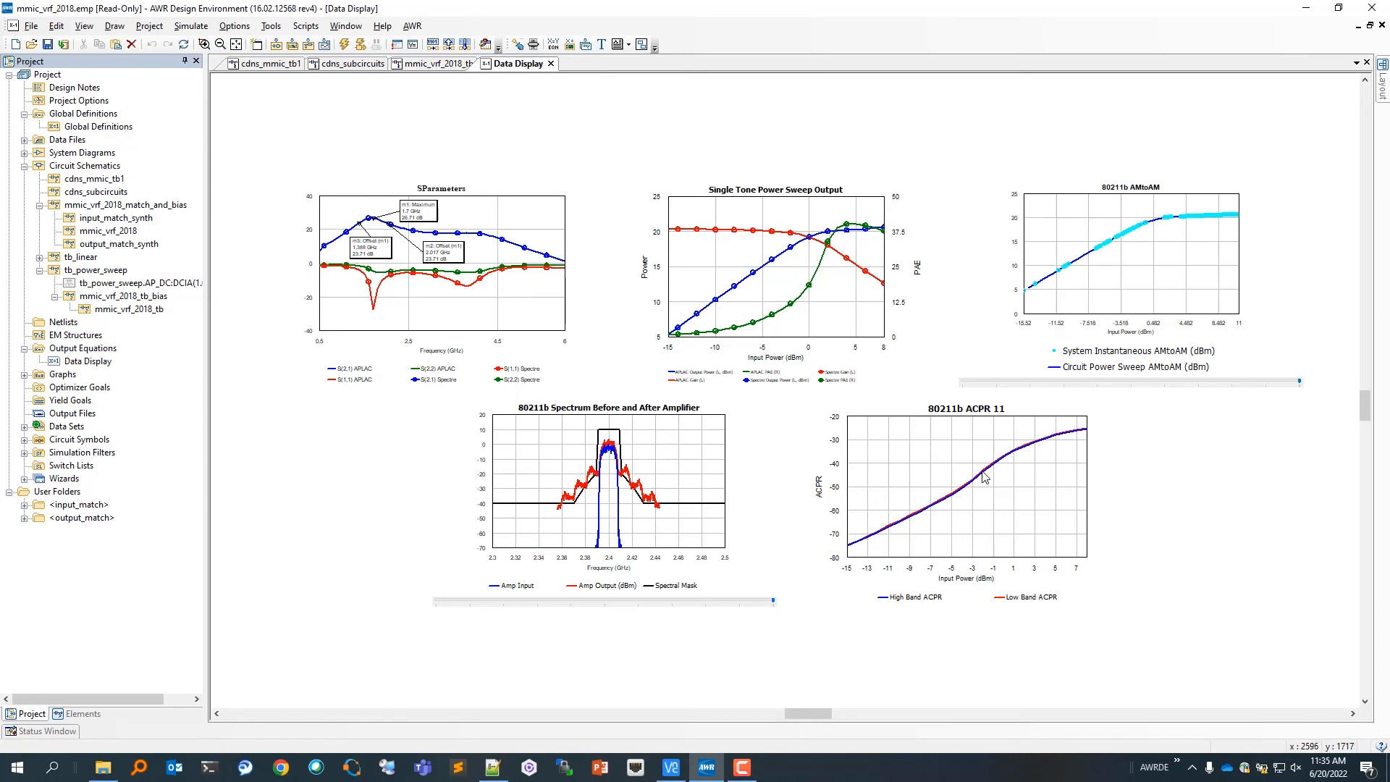